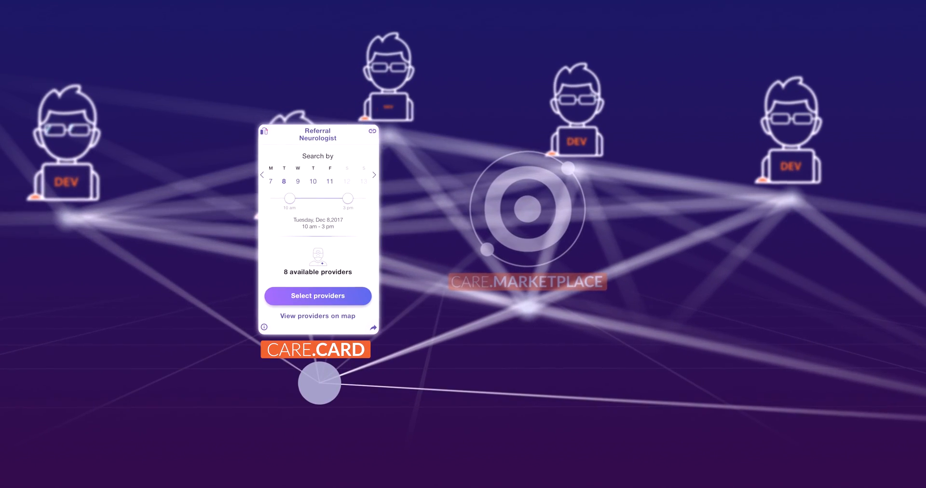
click(317, 295)
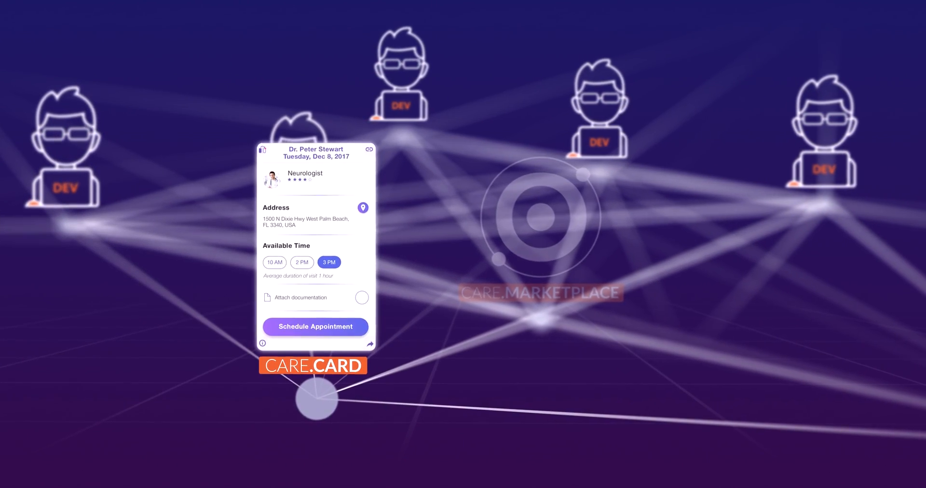